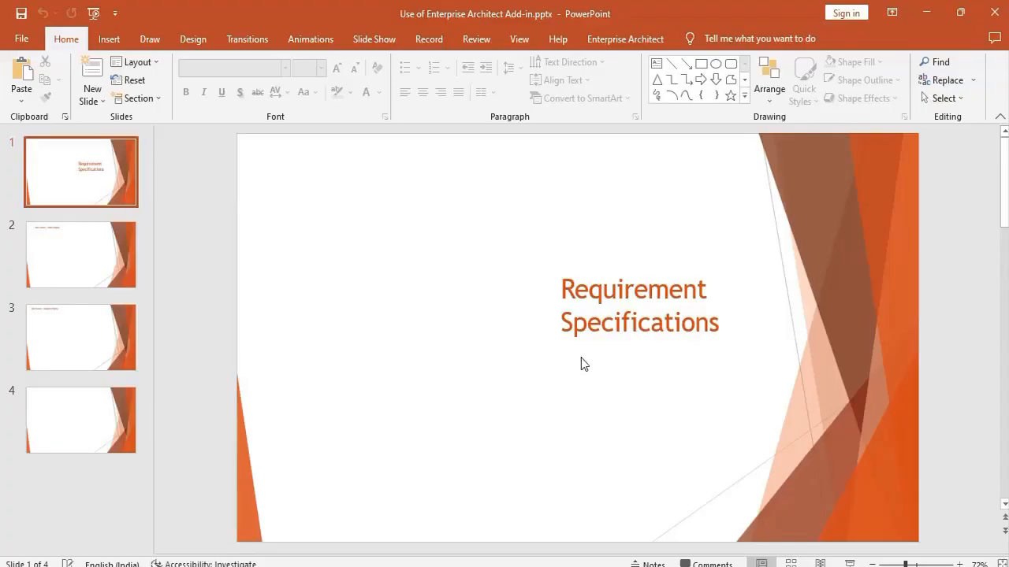
mouse_move(616, 364)
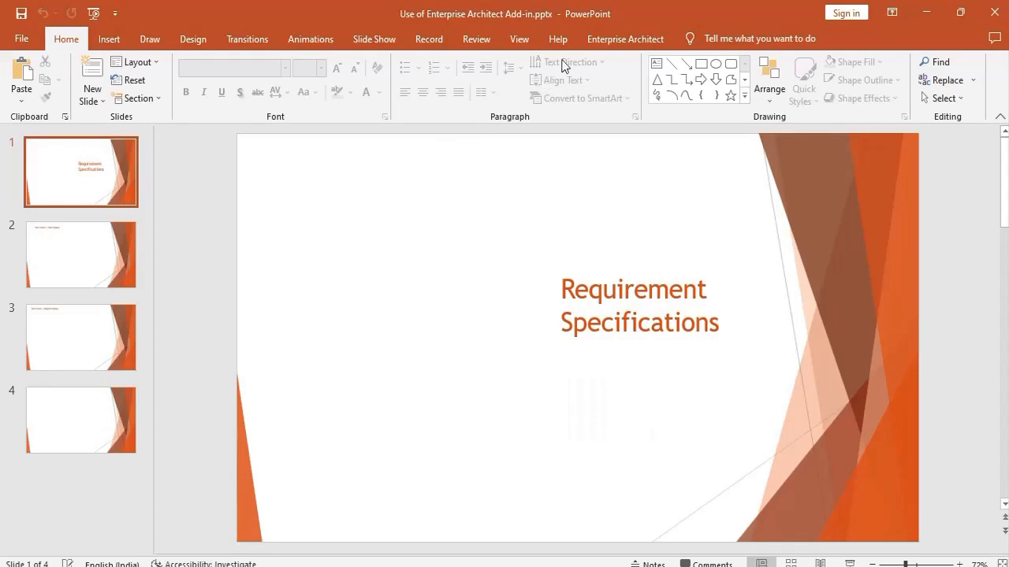
Open the sample.eapx model through the Enterprise Architect add-in.
left_click(625, 39)
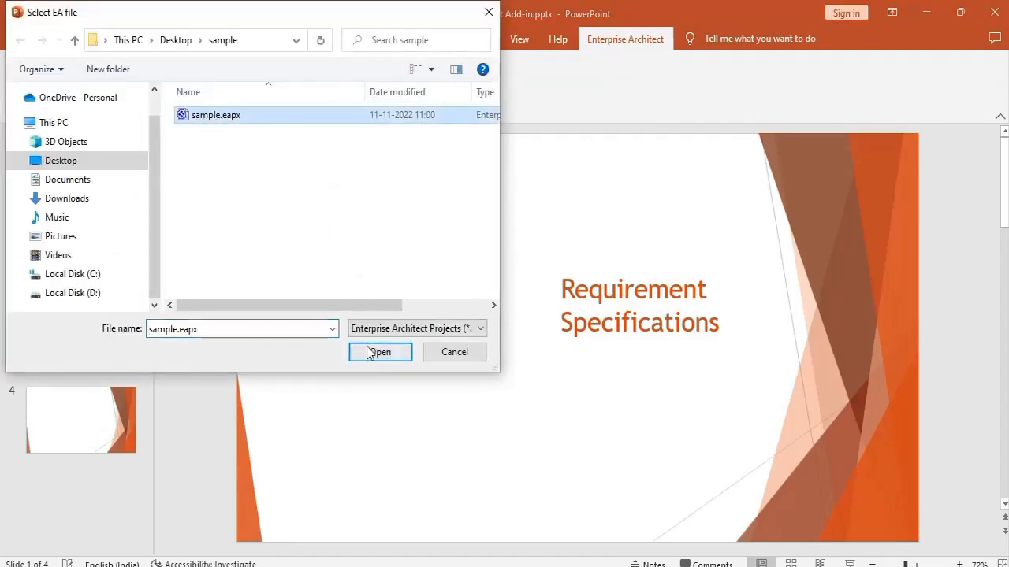
left_click(380, 352)
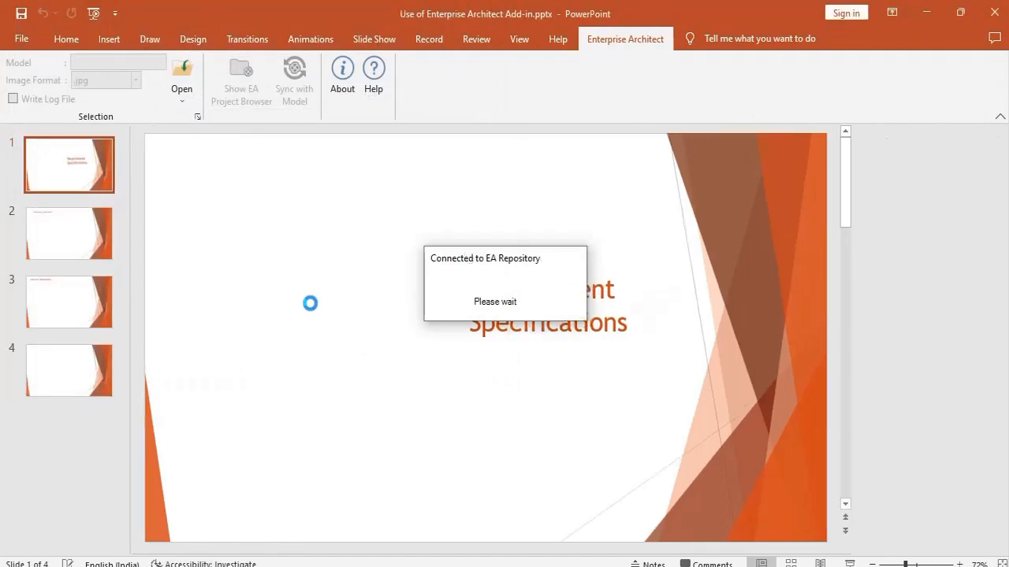
Turn on Write Log File, select slide 2, and expand New Package in the browser.
left_click(240, 75)
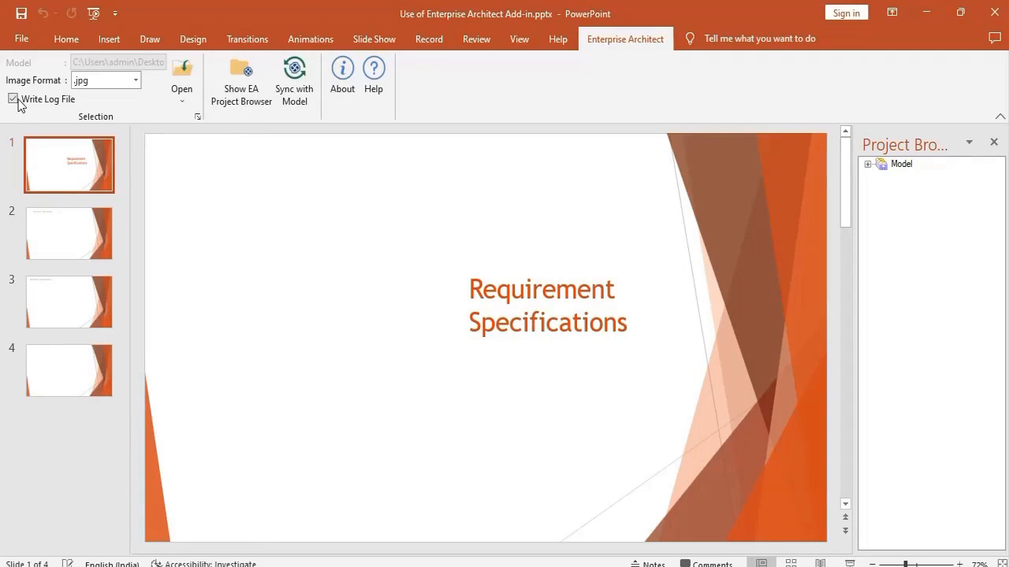
left_click(69, 232)
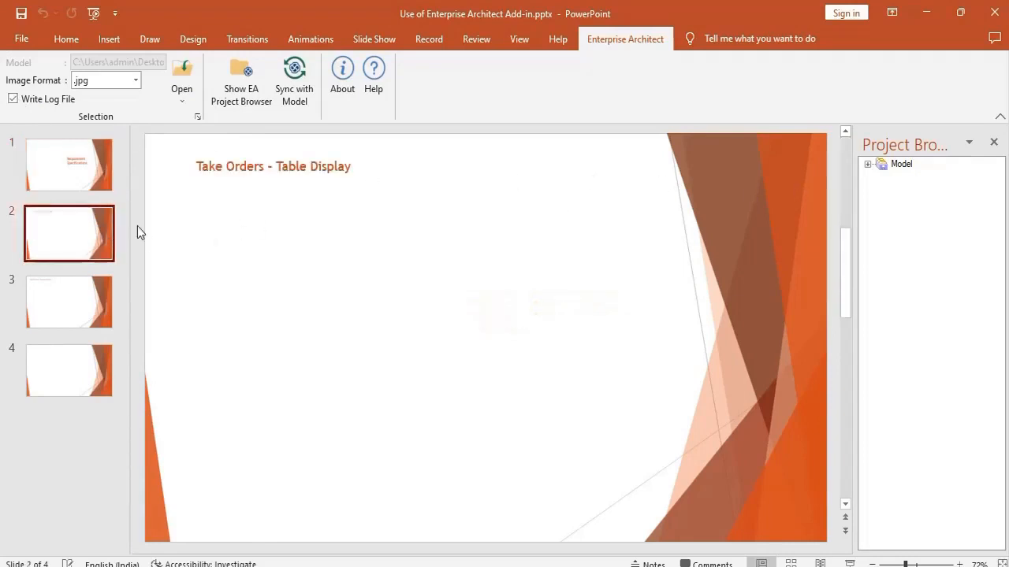
mouse_move(369, 199)
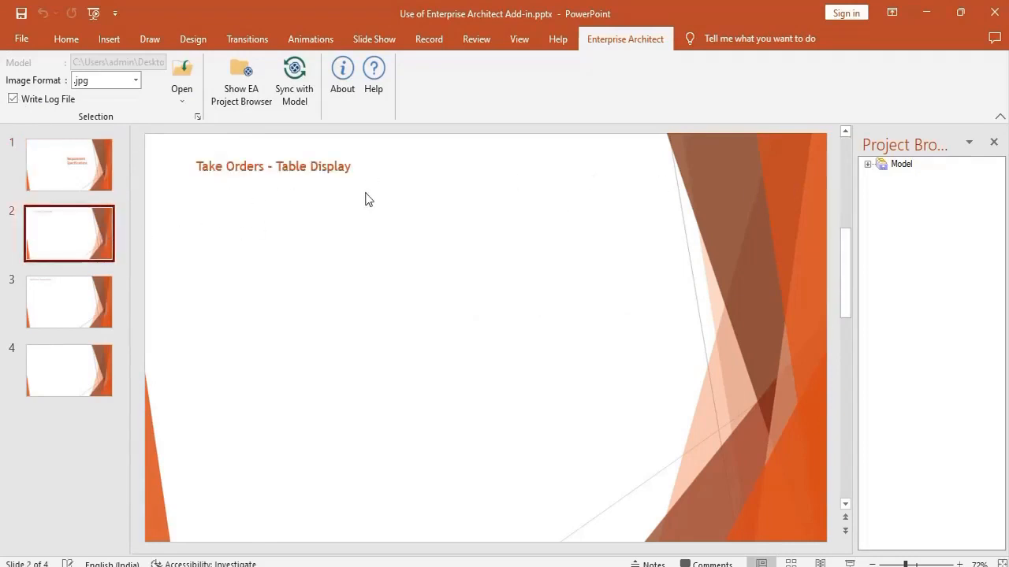
left_click(867, 164)
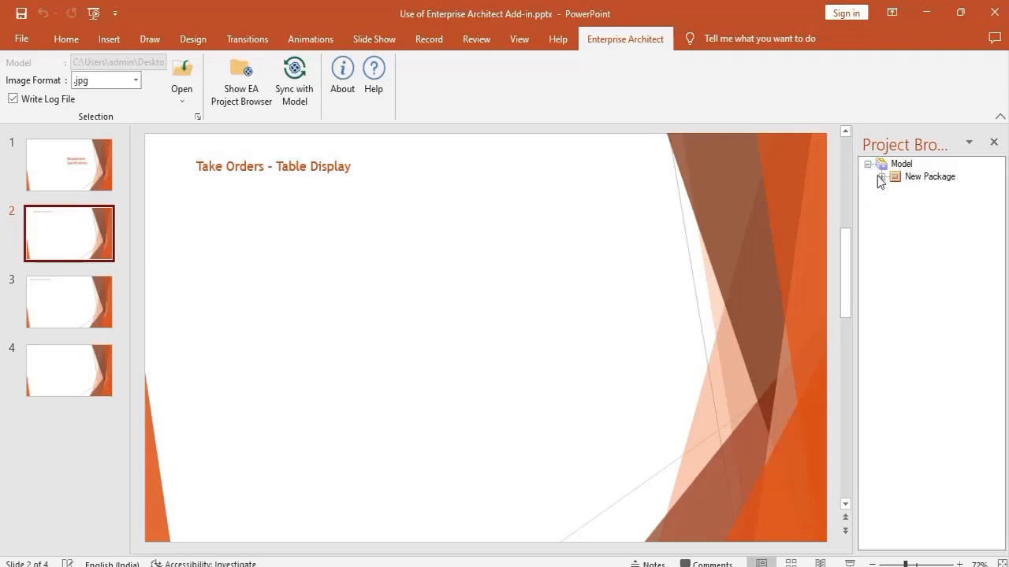
left_click(881, 176)
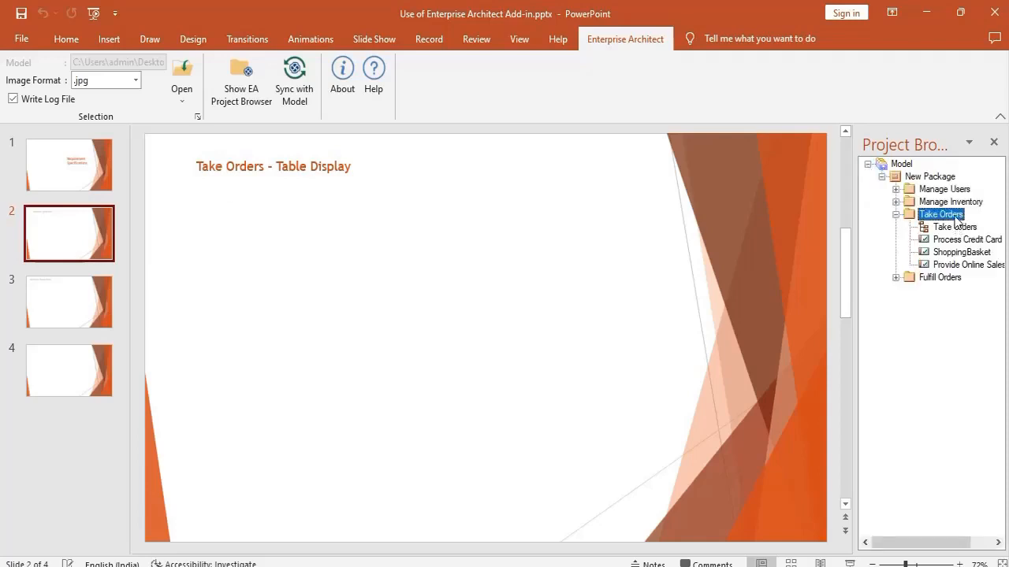
Insert Take Orders as a Details table keeping only Name, Notes and Status columns.
double_click(940, 214)
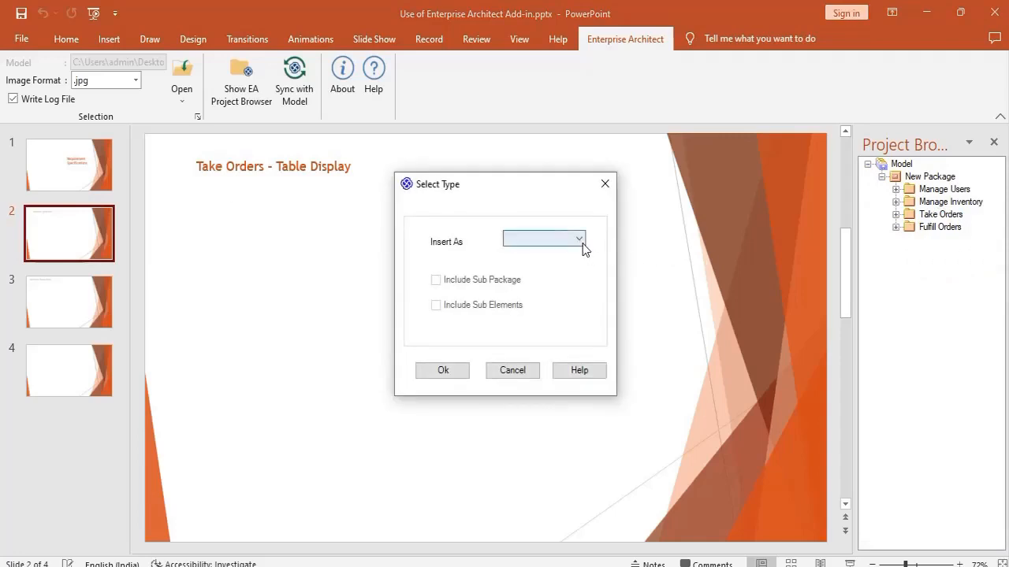
left_click(542, 238)
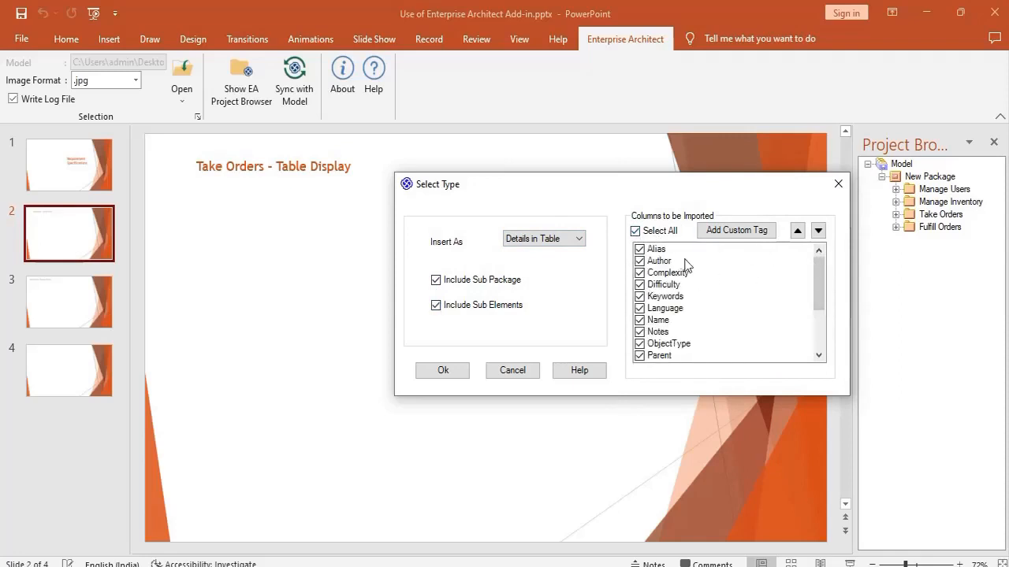
left_click(635, 230)
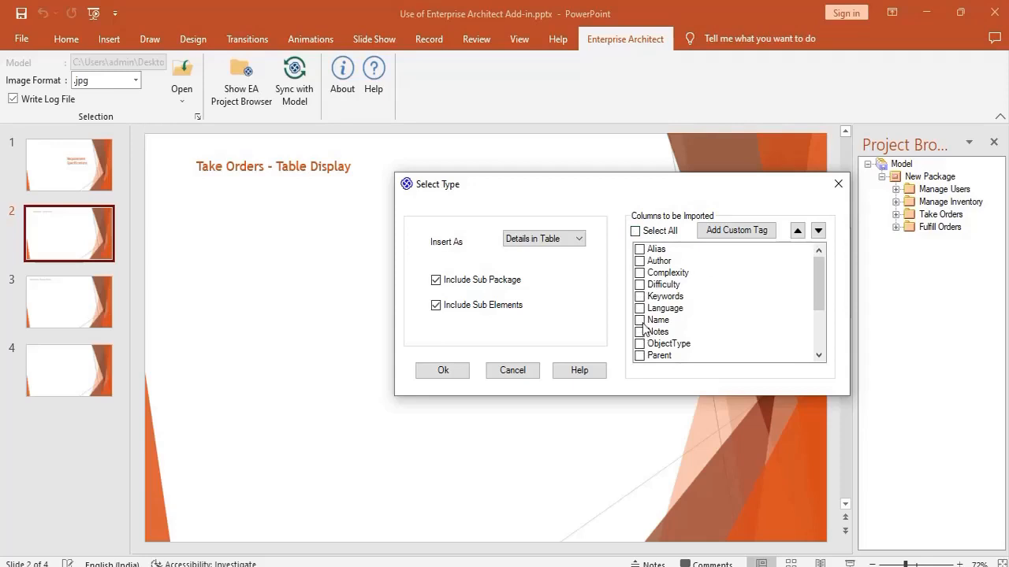
left_click(639, 331)
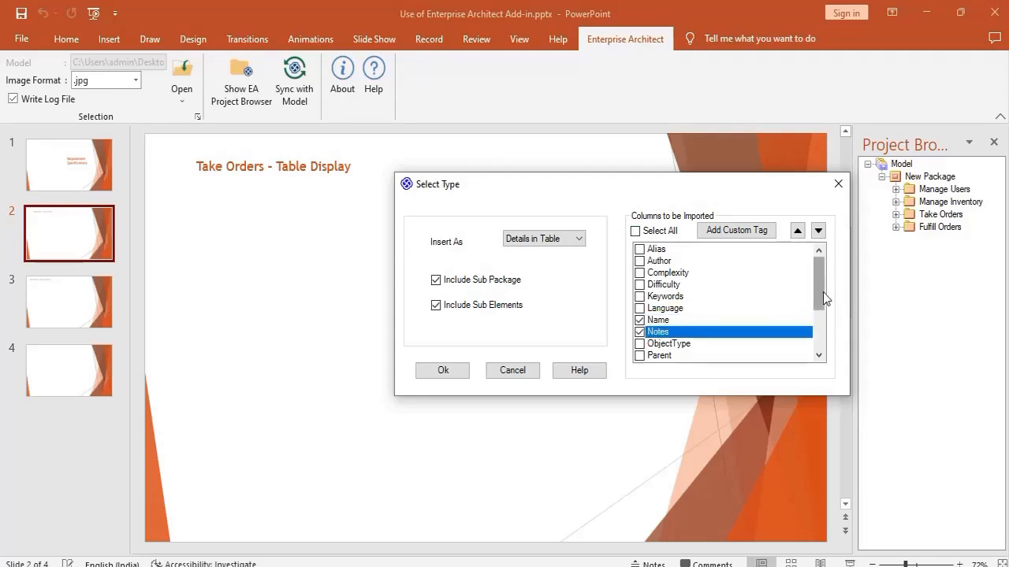
scroll("down", 3)
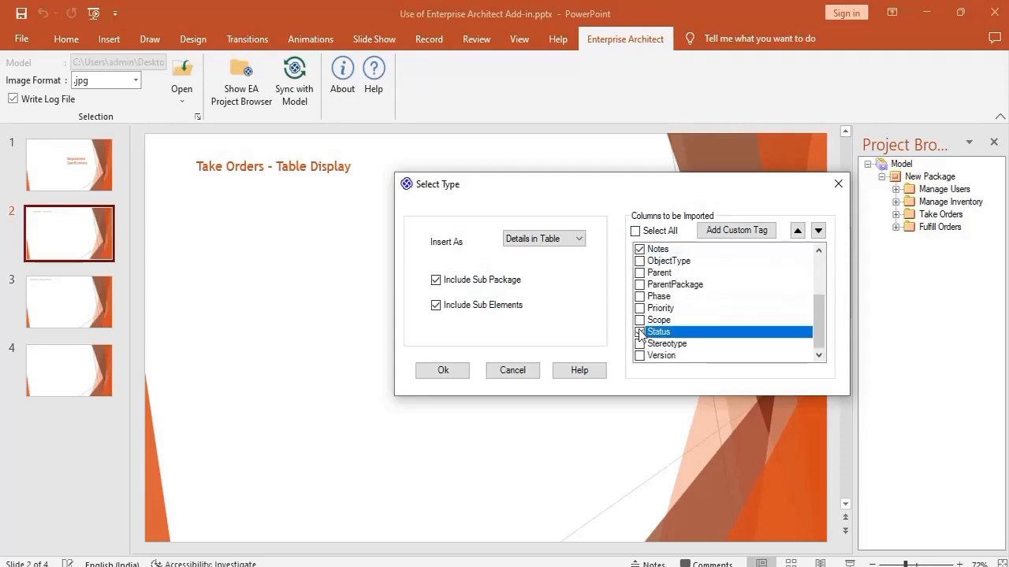
left_click(442, 370)
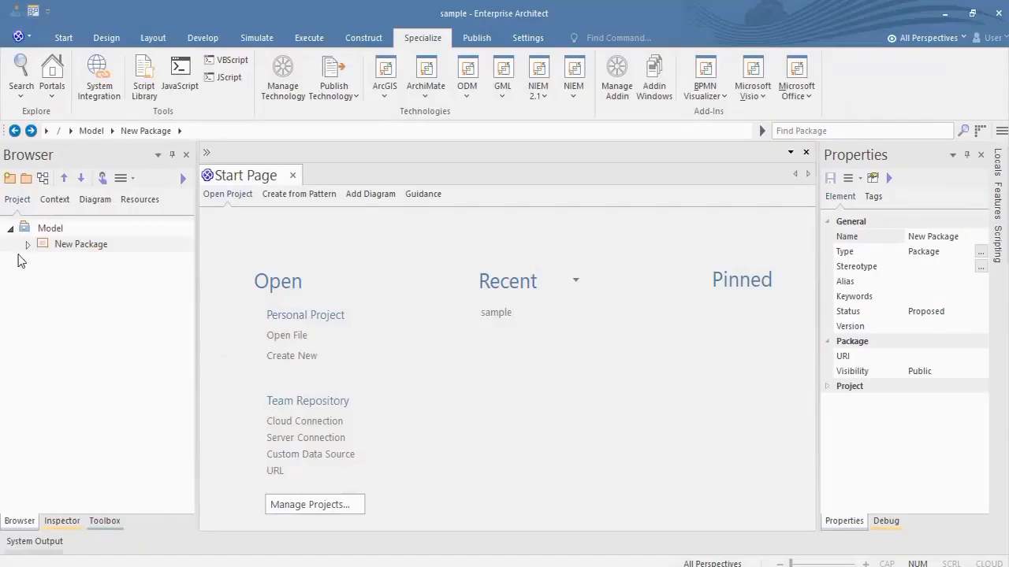
Expand New Package and open the Take Orders requirements diagram.
left_click(28, 244)
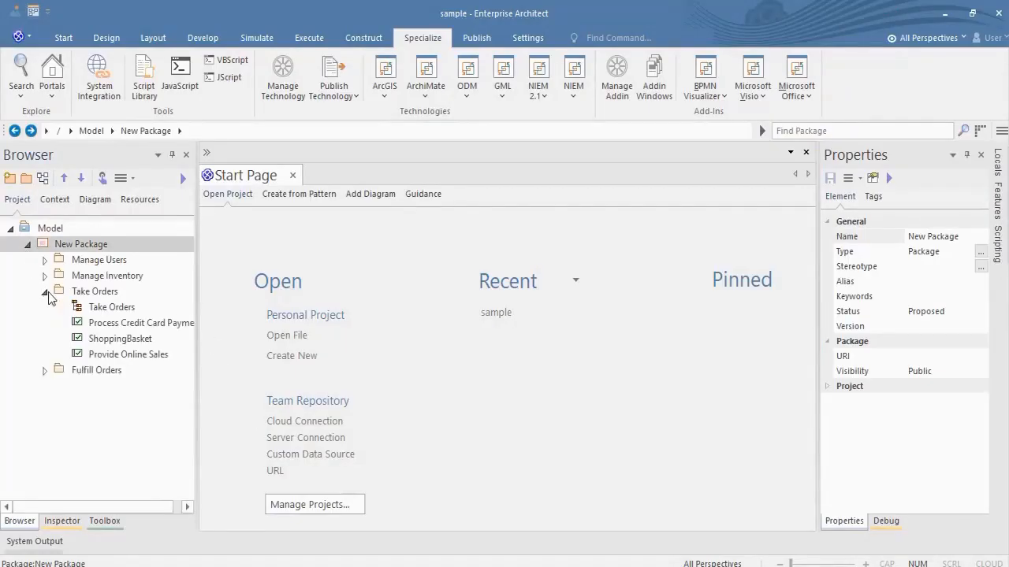
double_click(95, 291)
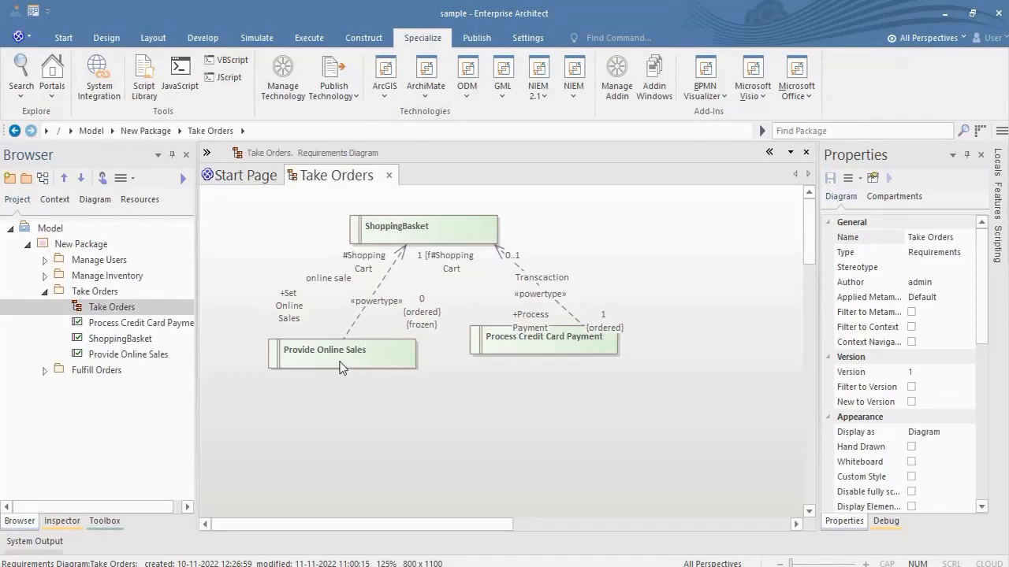
mouse_move(620, 374)
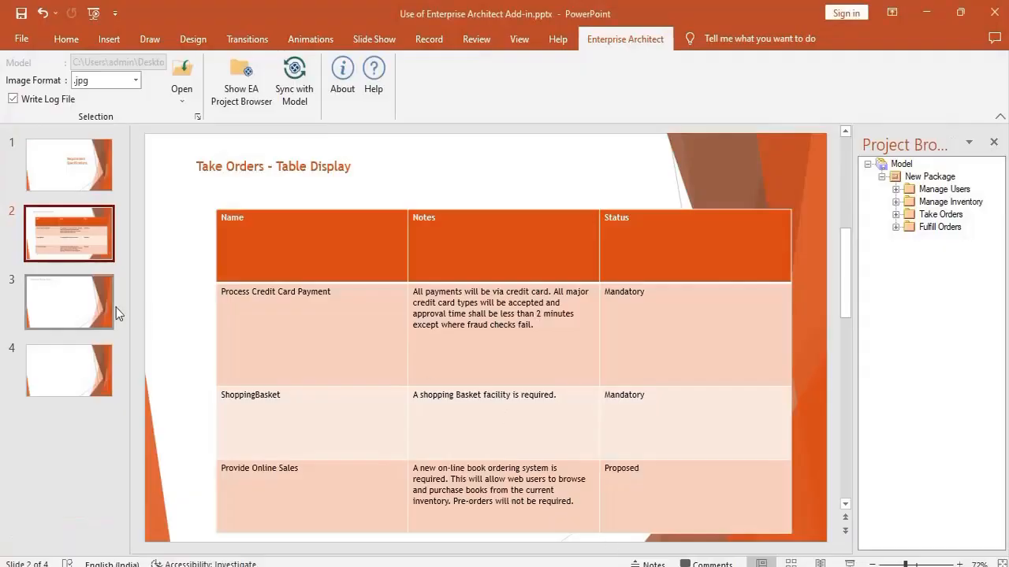
Insert the Take Orders diagram onto slide 3 as a Diagram Image.
left_click(69, 302)
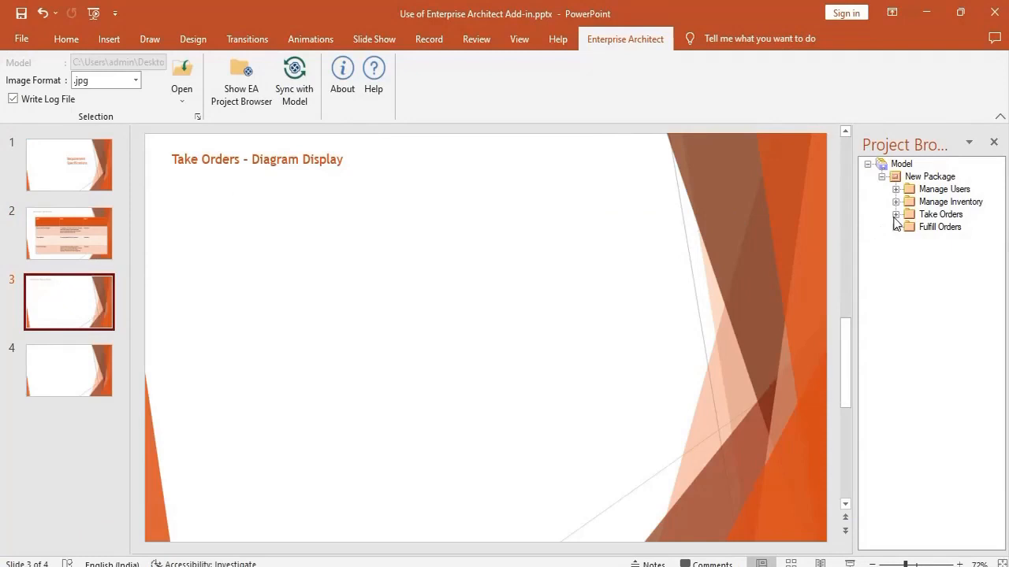
left_click(897, 214)
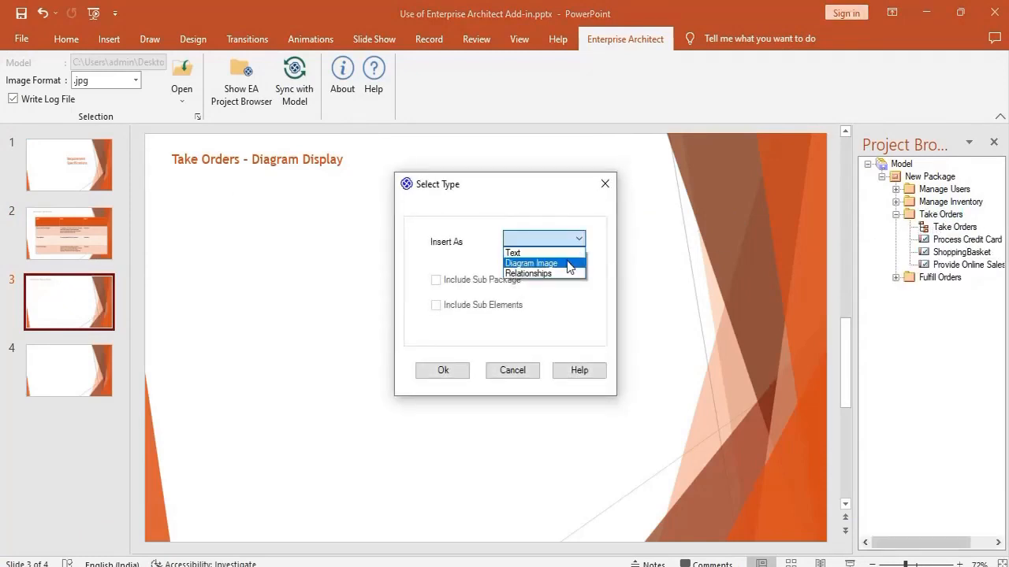
left_click(443, 371)
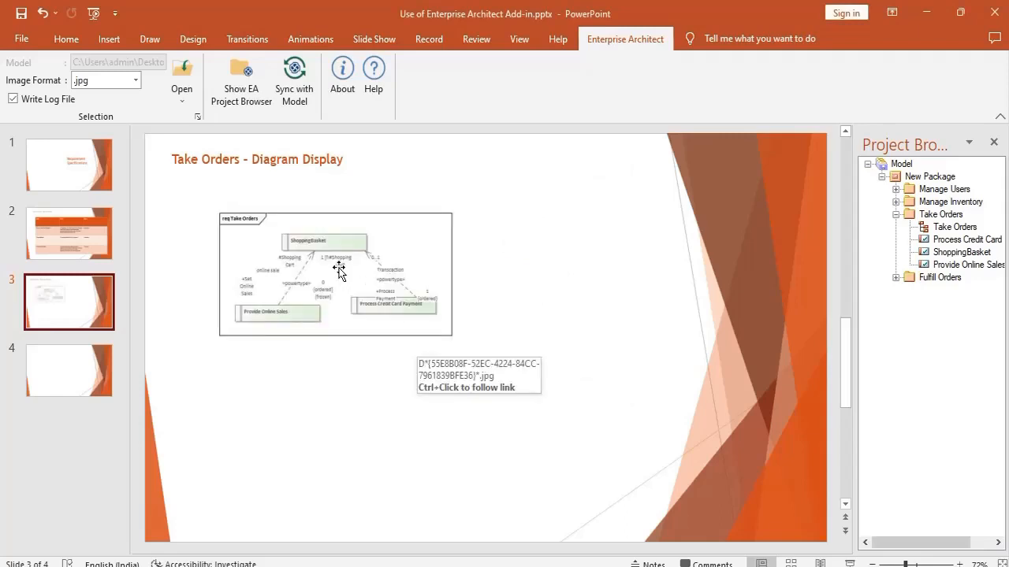
left_click(69, 371)
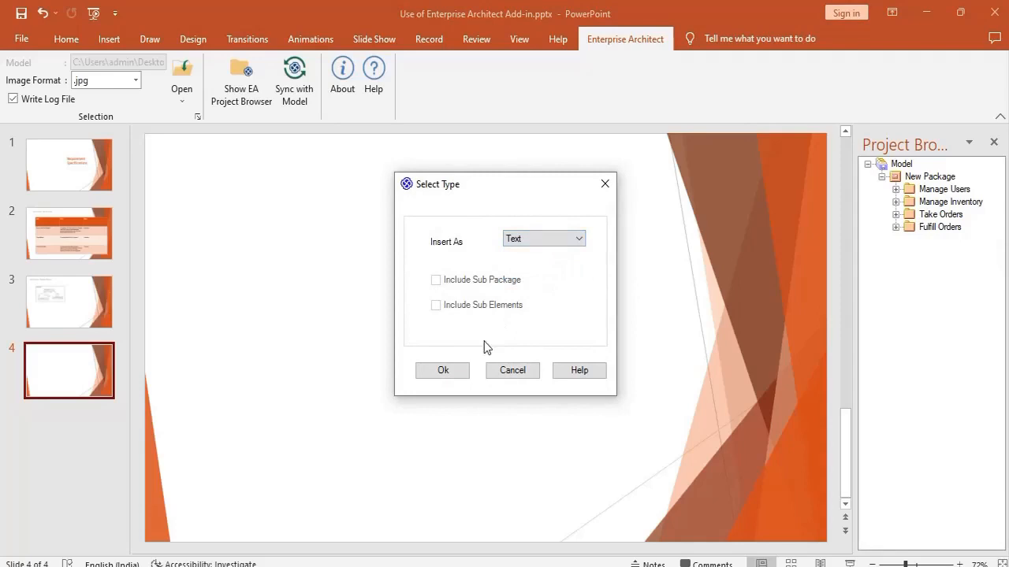
Add a Take Orders text heading and a Name, Source, Target relationships table.
left_click(442, 370)
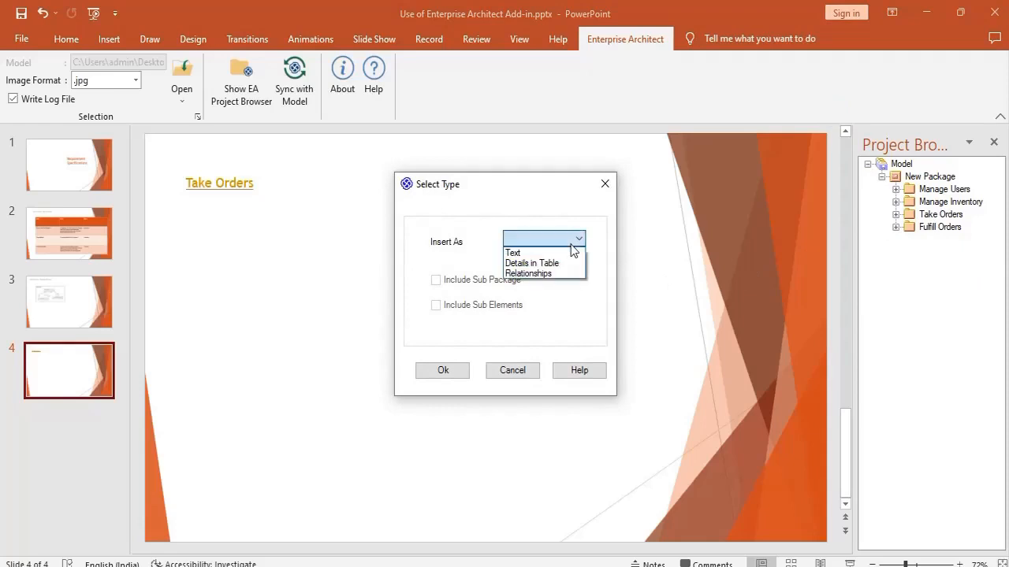
left_click(528, 273)
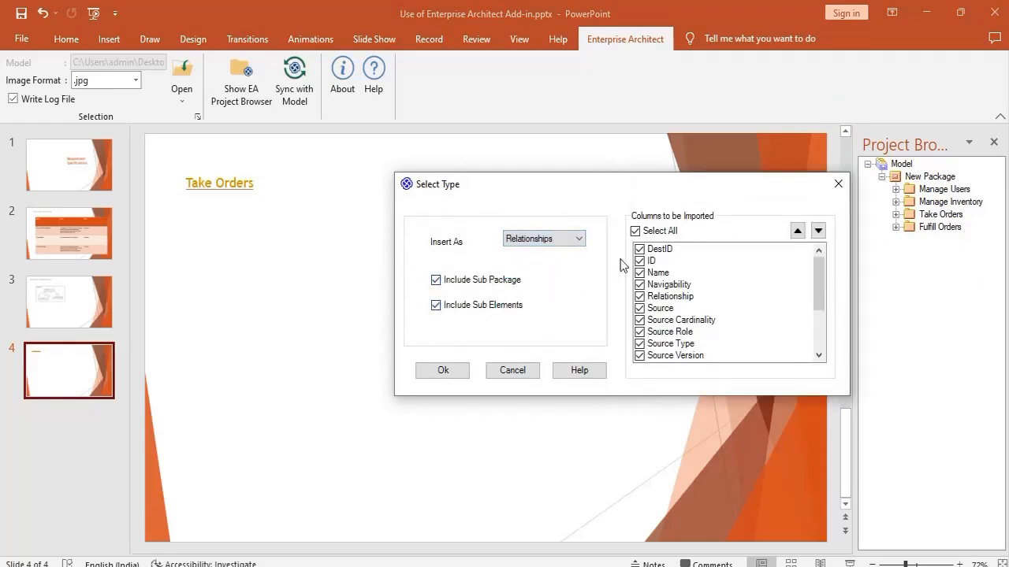
left_click(635, 231)
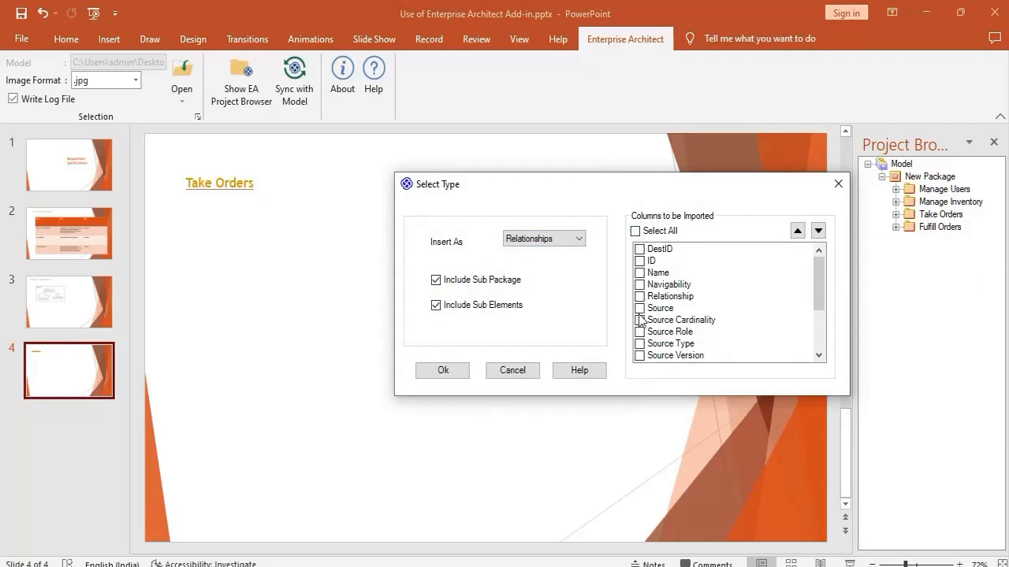
left_click(640, 308)
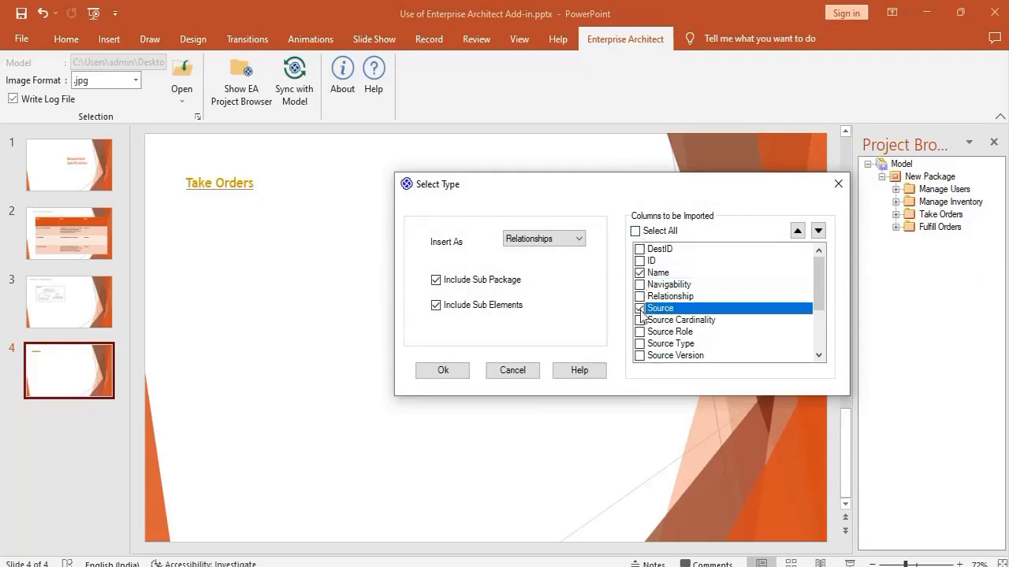
scroll("down", 3)
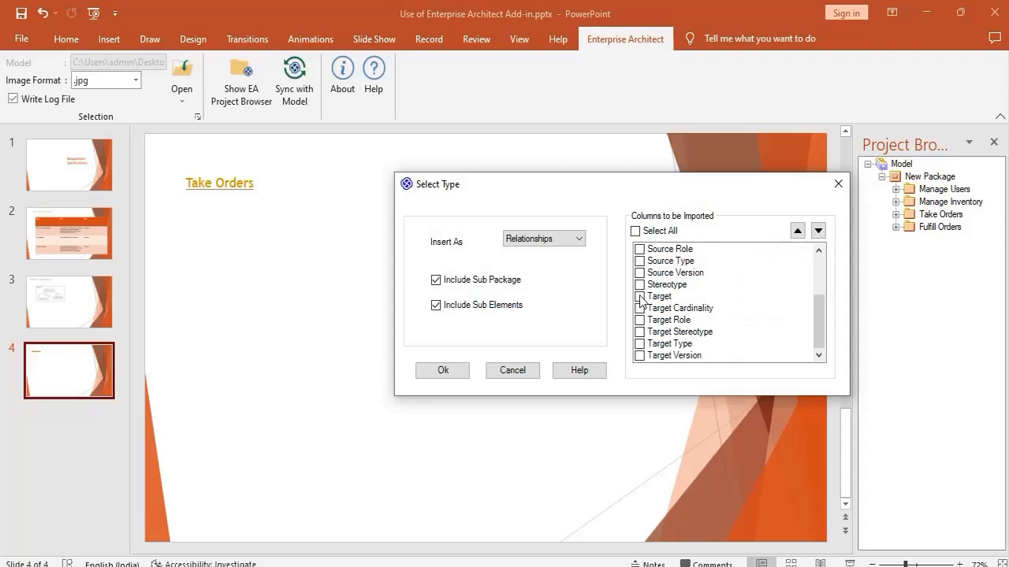
left_click(443, 370)
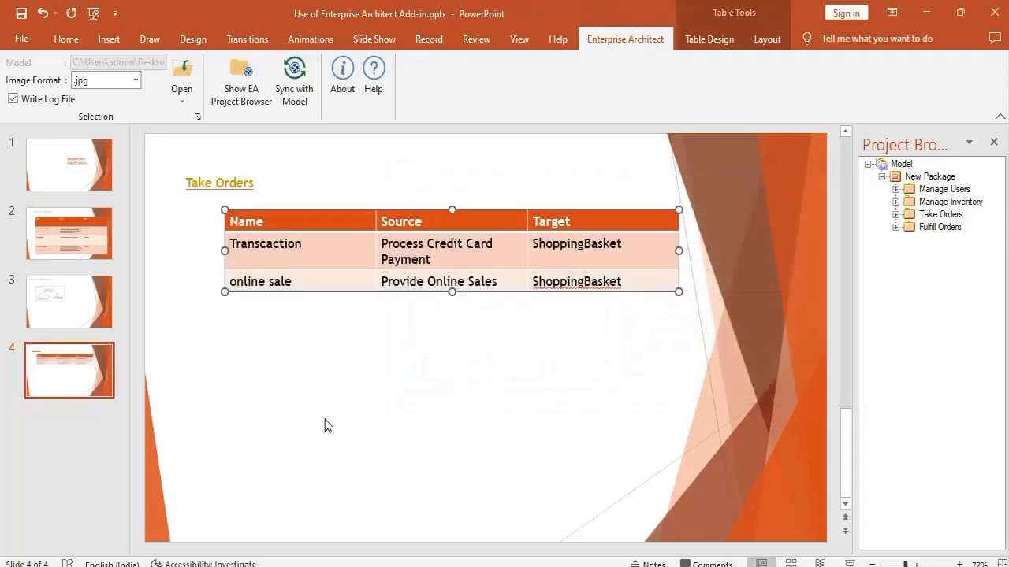
mouse_move(360, 502)
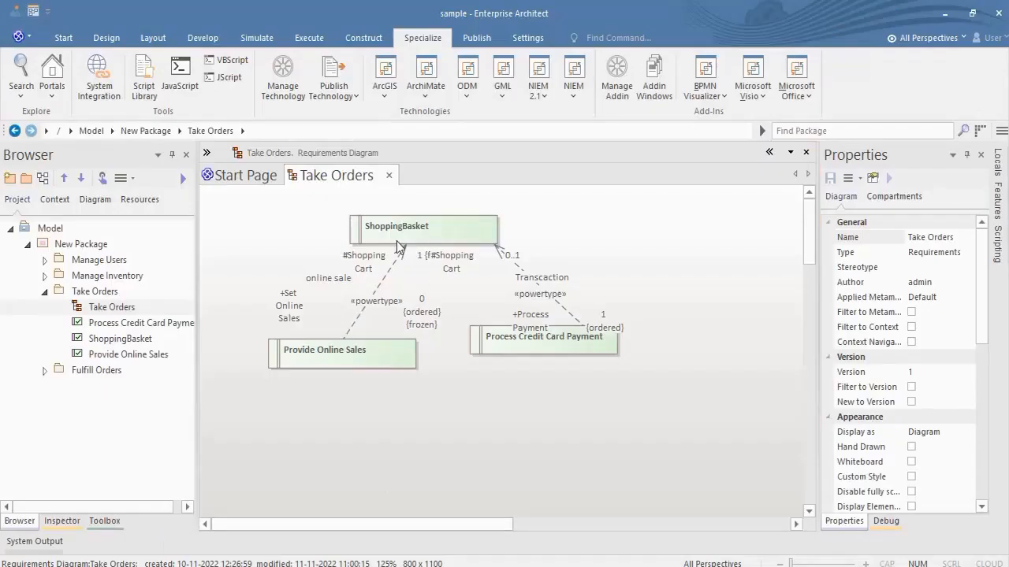
Append 'System' to the ShoppingBasket requirement's name, making it 'ShoppingBasket System'.
left_click(426, 226)
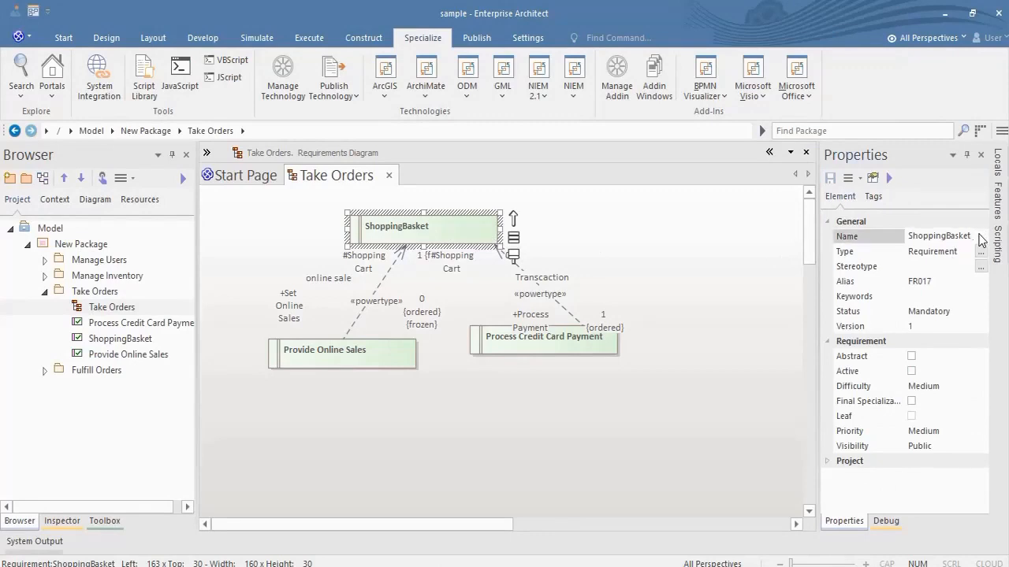
type("System")
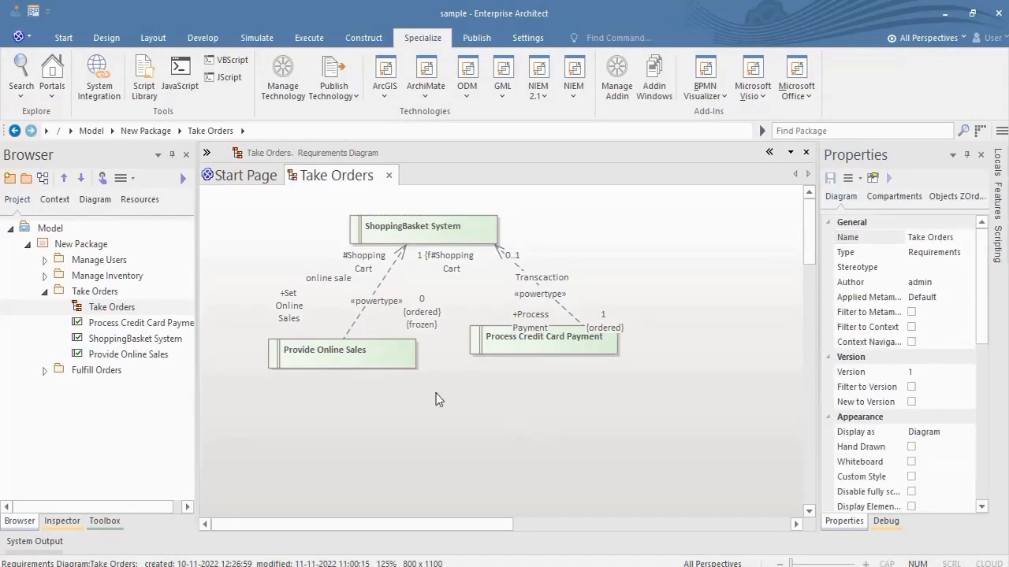
left_click(377, 301)
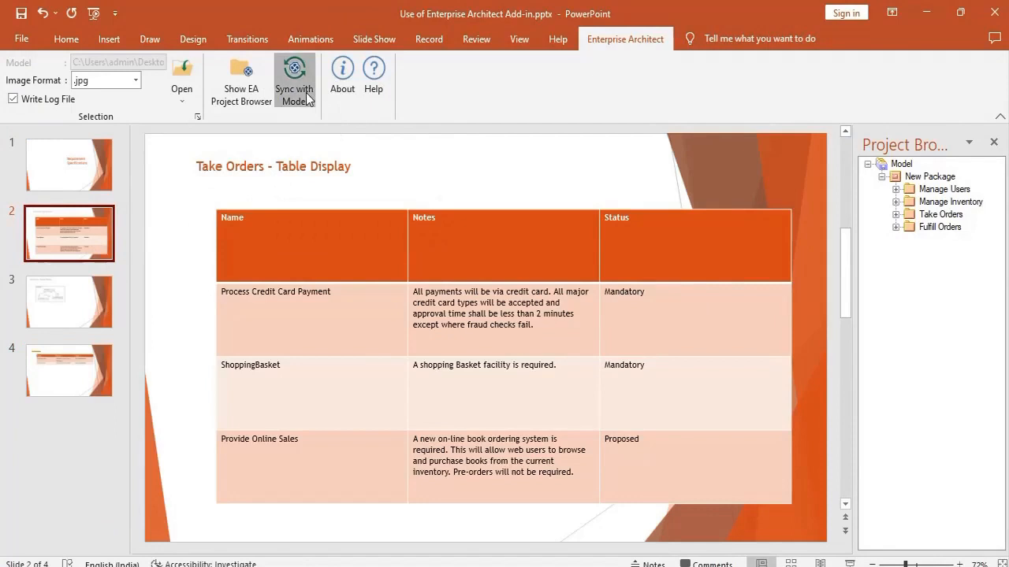
Sync slide 2's requirements table with the renamed model.
left_click(294, 75)
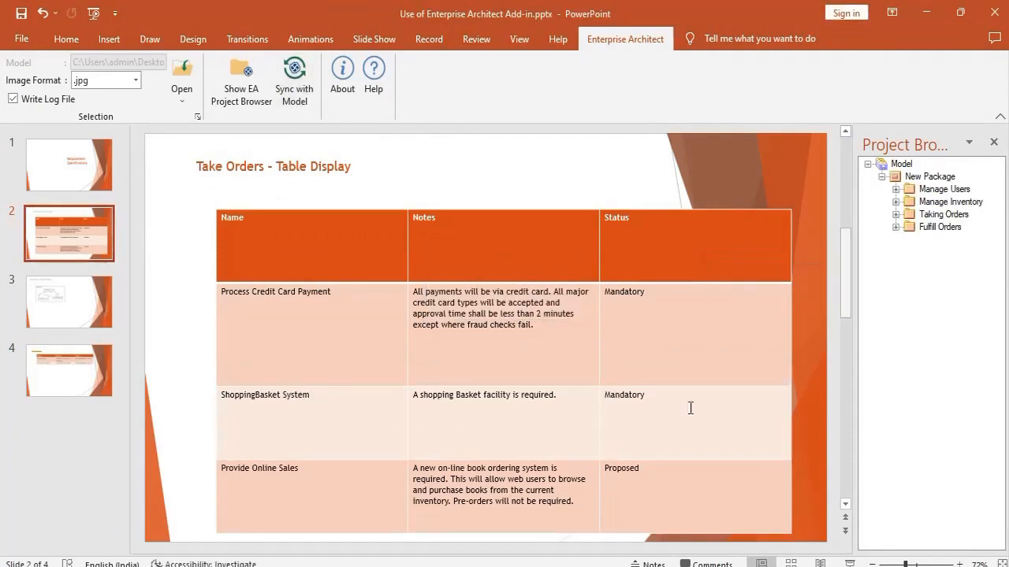
mouse_move(252, 412)
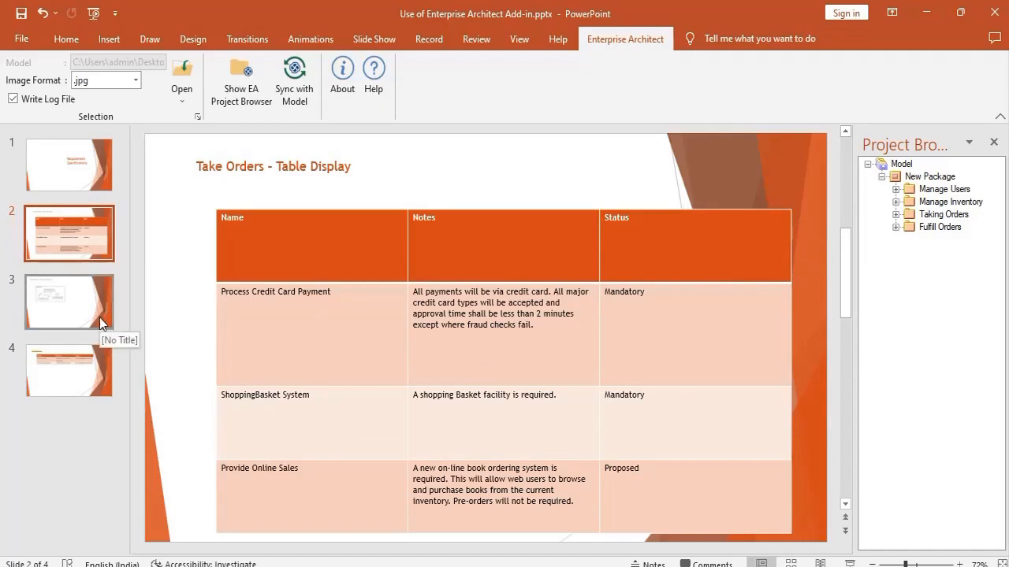
Check the updated diagram image on slide 3 and connector table on slide 4.
left_click(68, 302)
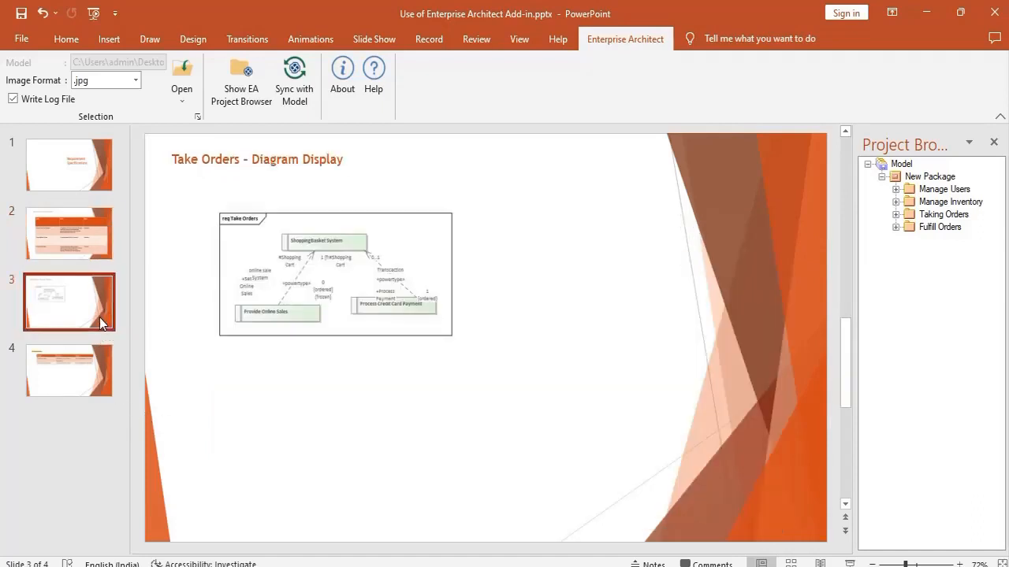
left_click(69, 370)
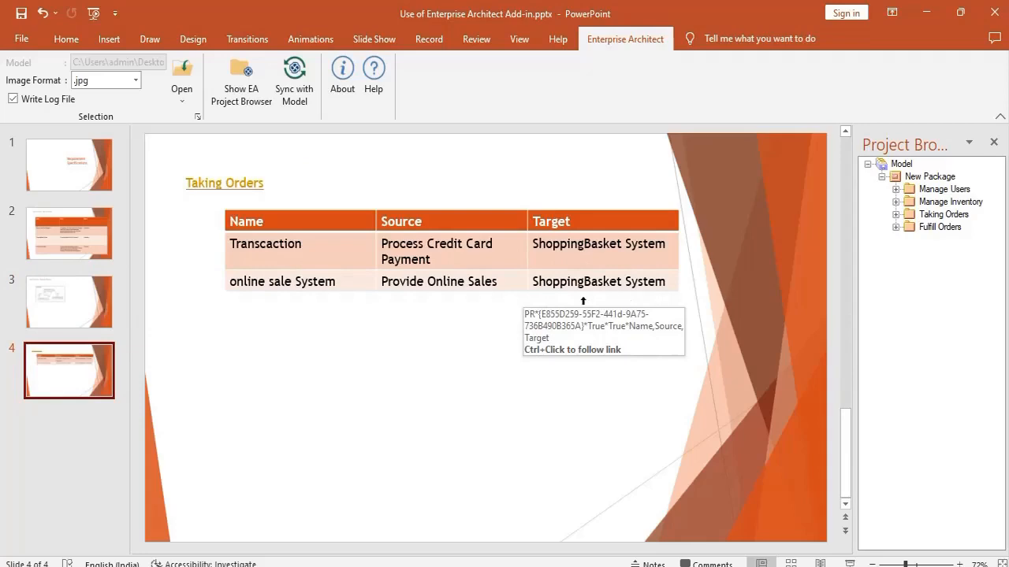
mouse_move(378, 542)
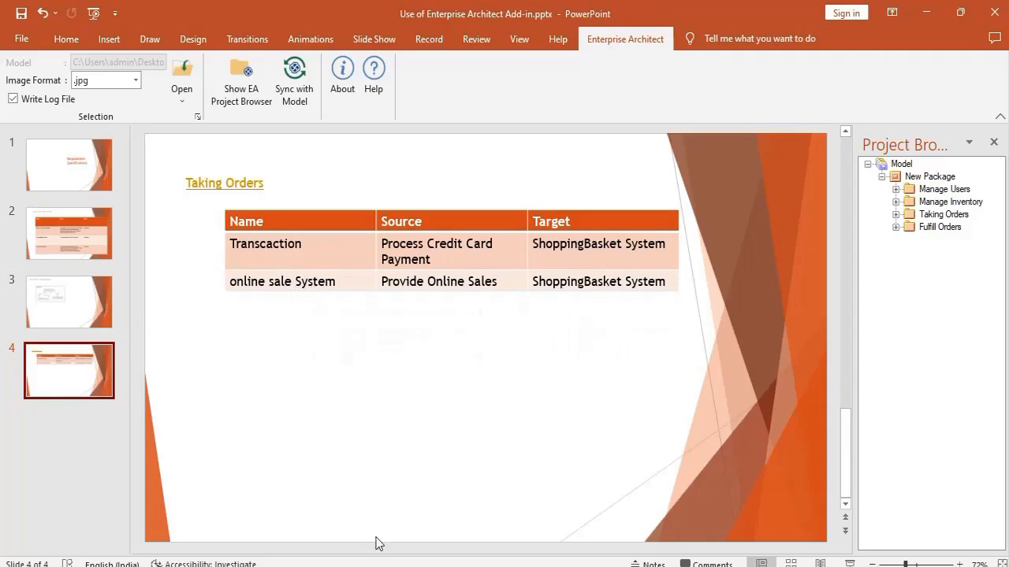